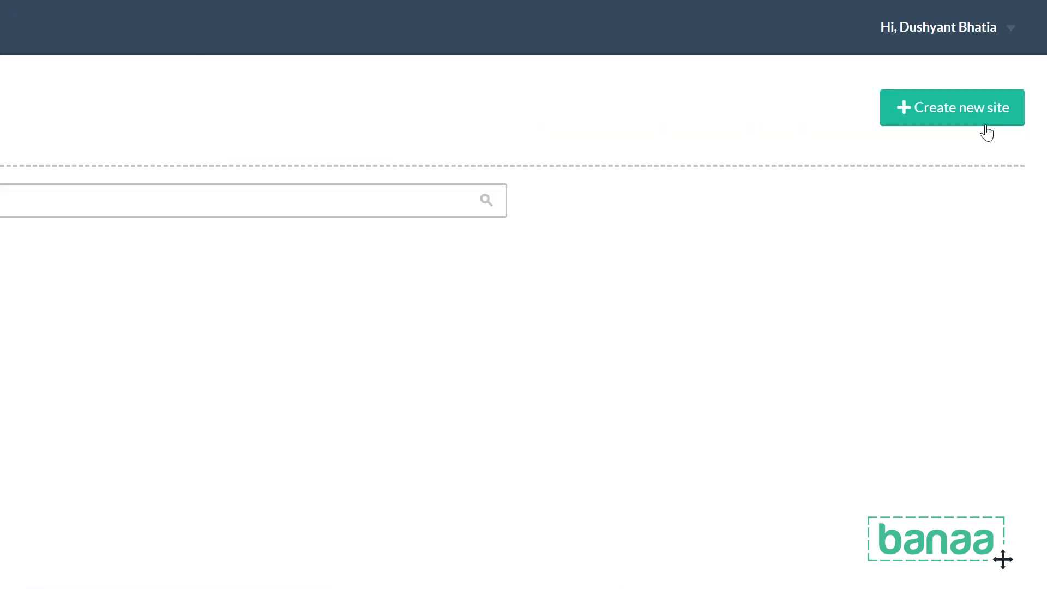
Step: Start a new site to reach the Cafe and Bakery template gallery
click(954, 108)
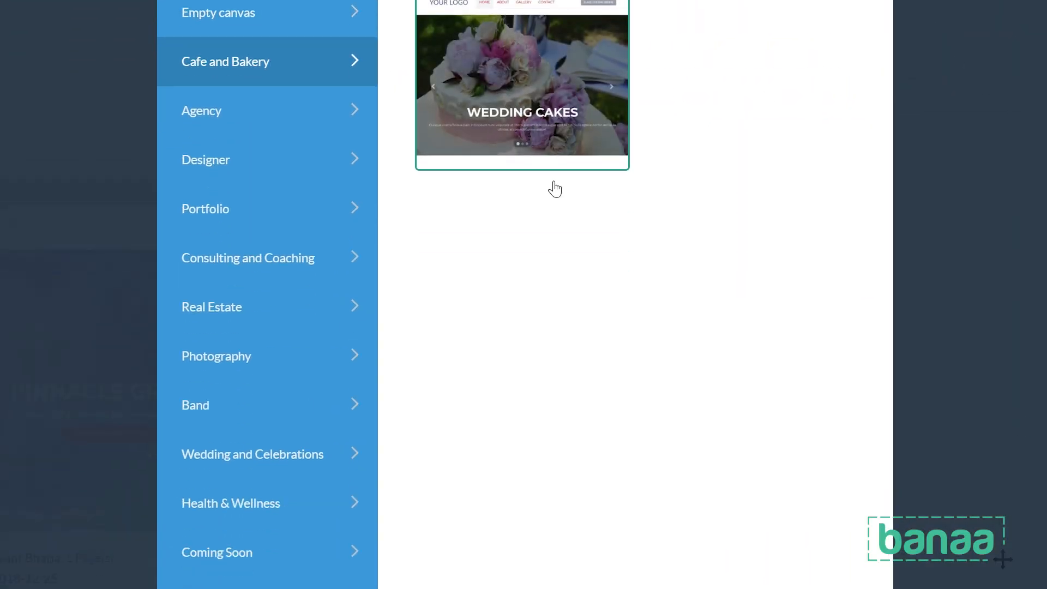
Step: Load the Wedding Cakes bakery template into the site editor
click(521, 86)
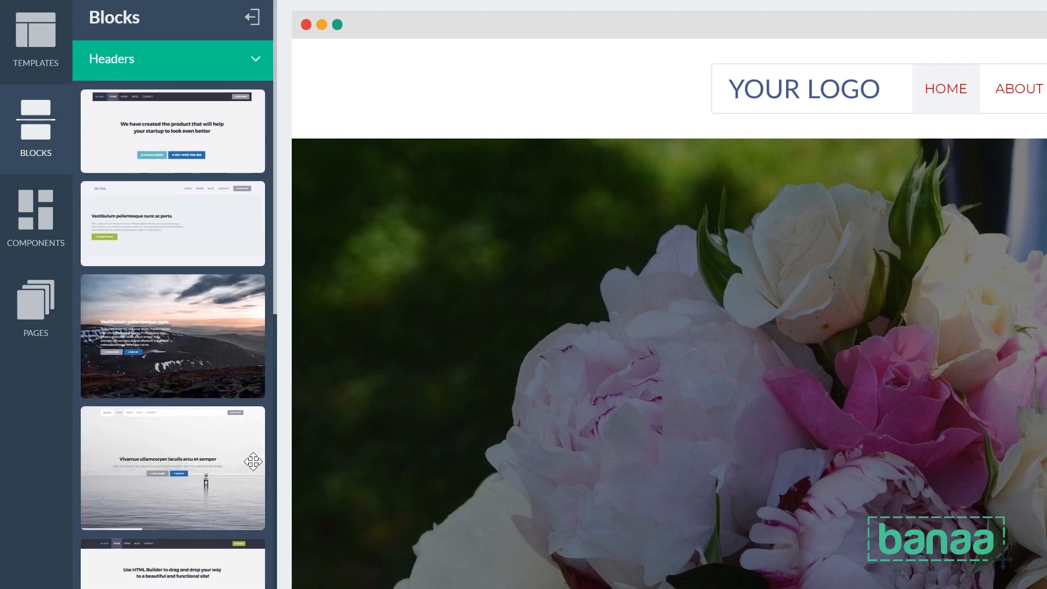
Step: Expand All blocks and list the Navigation bars blocks for a dark nav bar
click(172, 59)
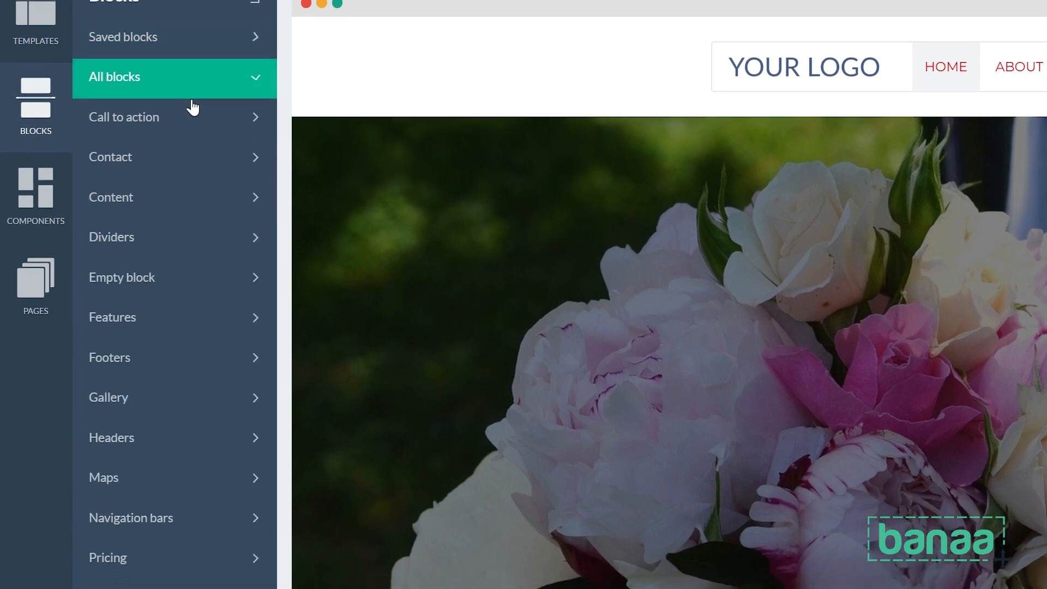
scroll(down, 3)
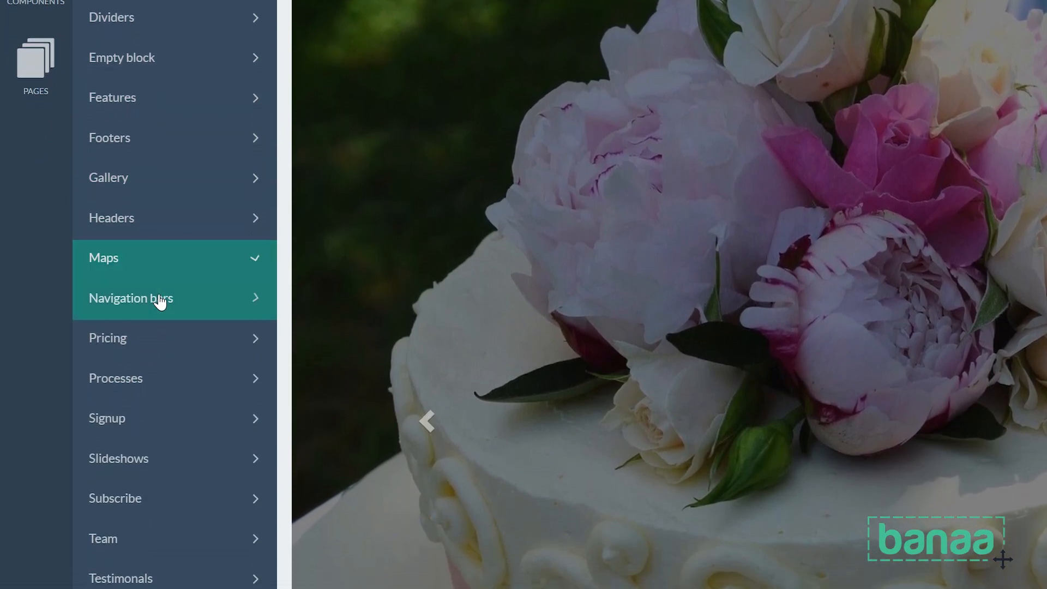
click(48, 207)
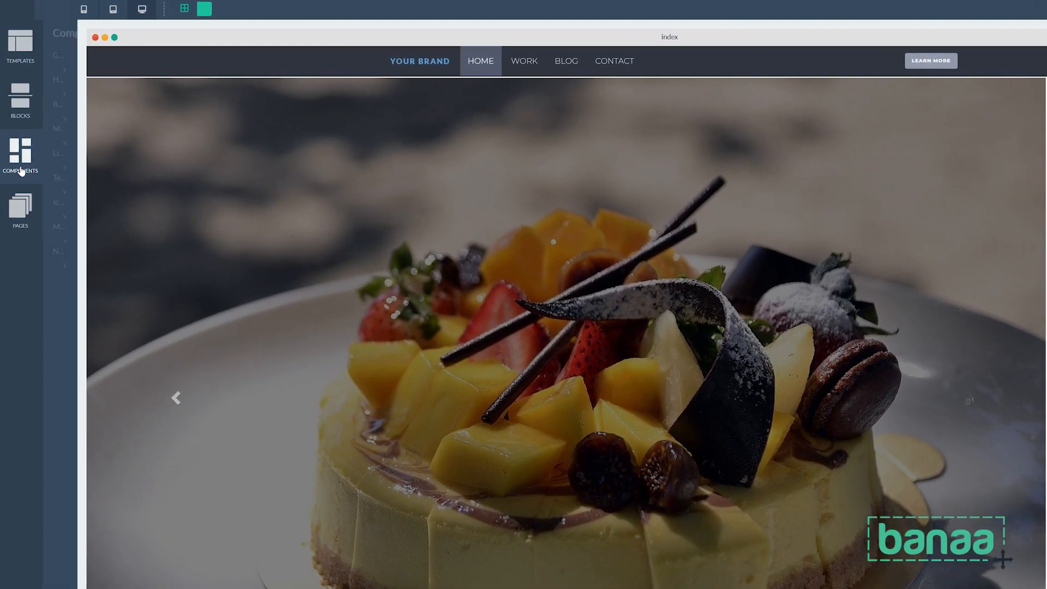
Step: Open the Components panel and scroll its list to find Headings
click(20, 156)
text(Things Ar)
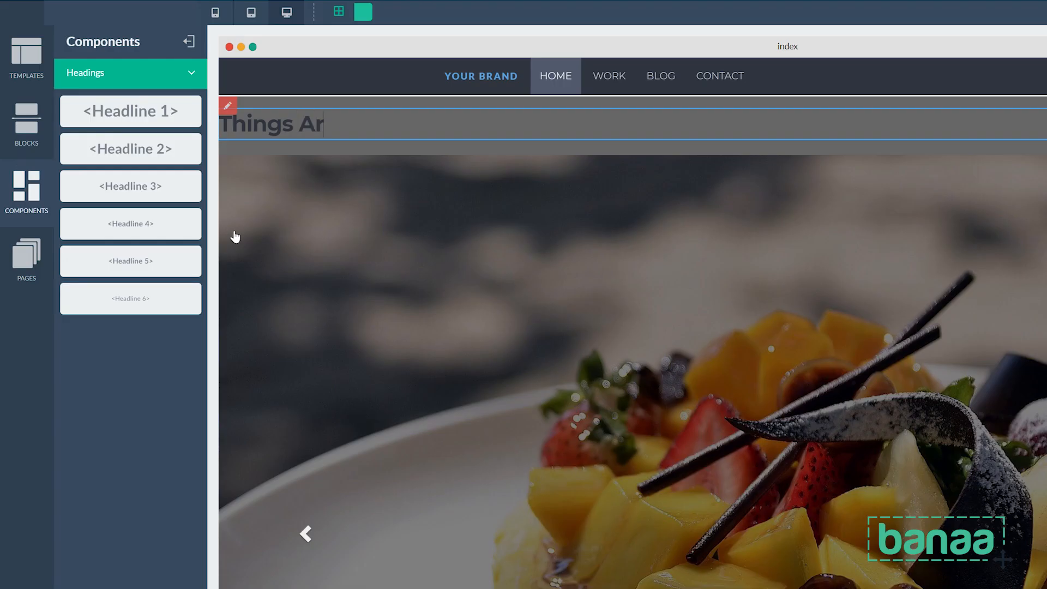
scroll(down, 3)
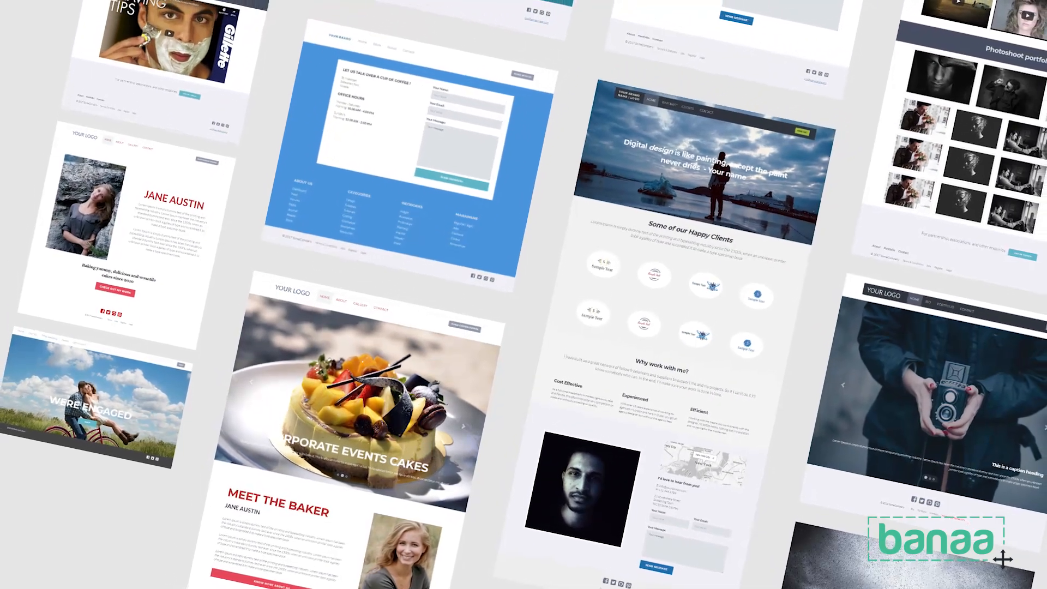
Step: Preview the latest changes, scrolling through the portrait slider and gallery
scroll(down, 3)
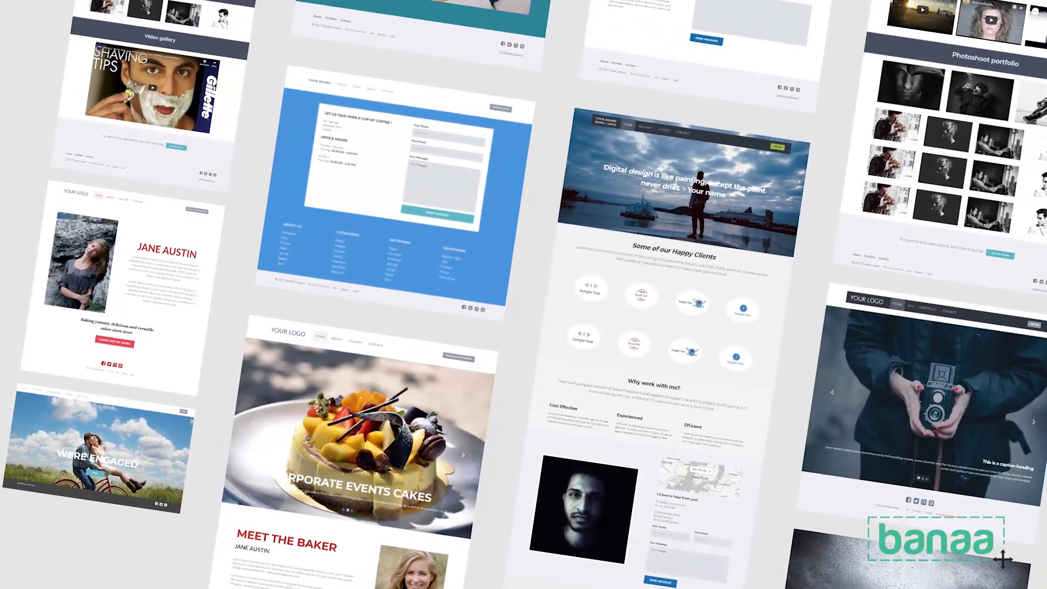
scroll(down, 3)
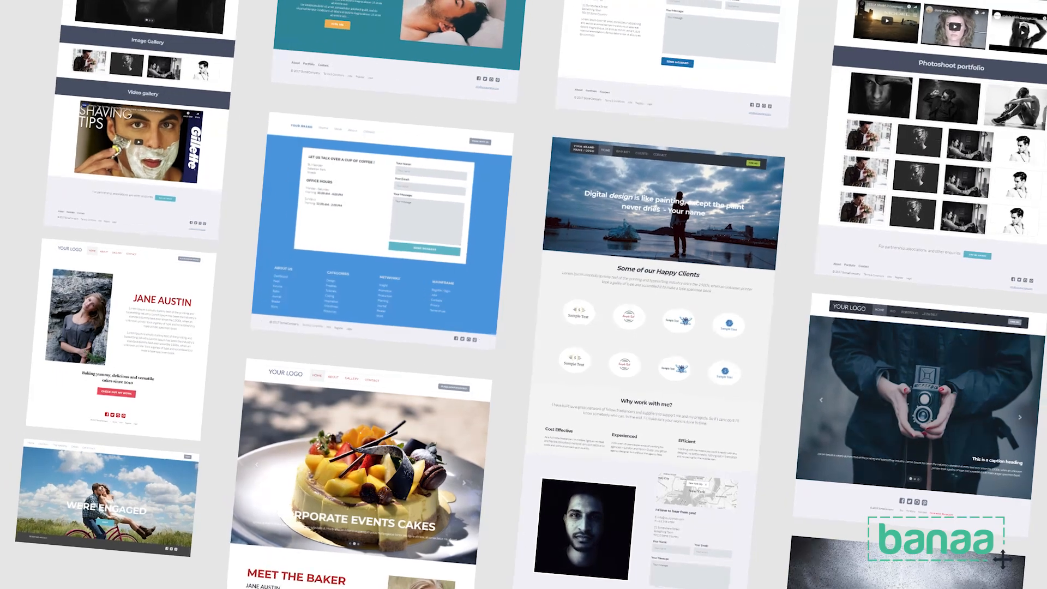
scroll(down, 3)
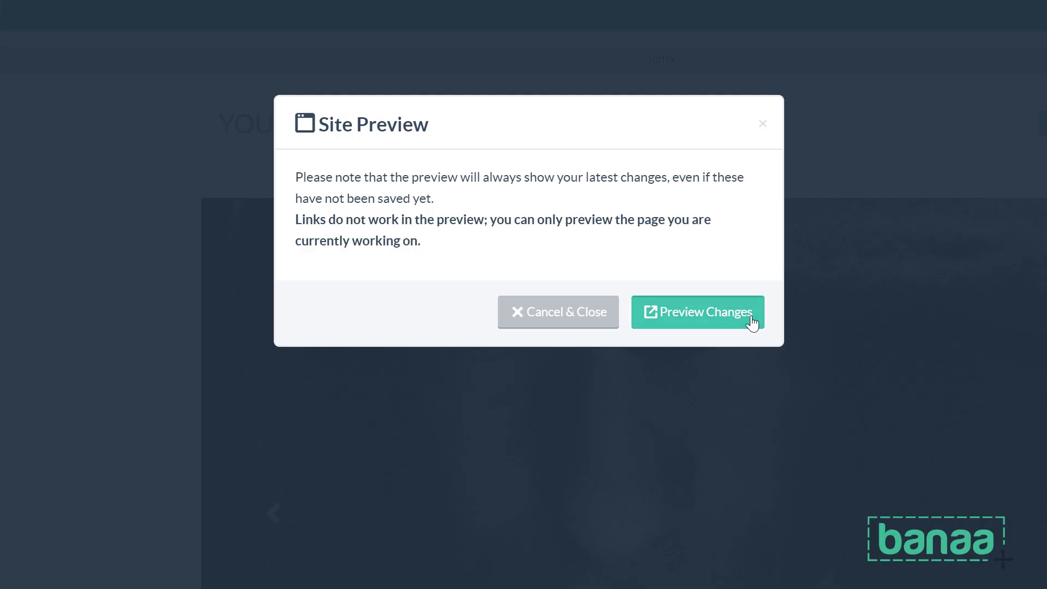
click(697, 312)
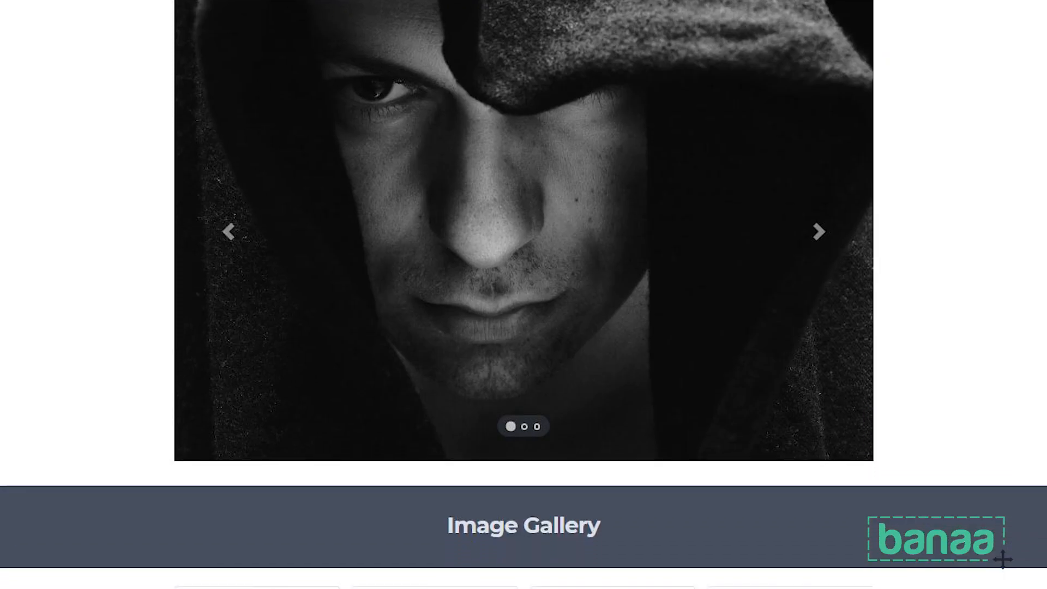
scroll(down, 3)
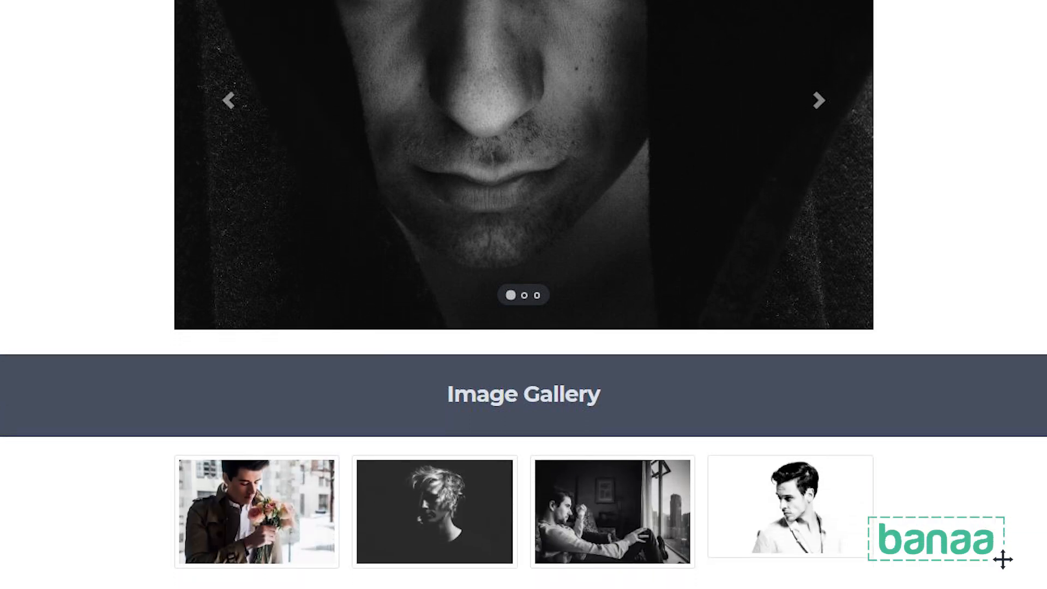